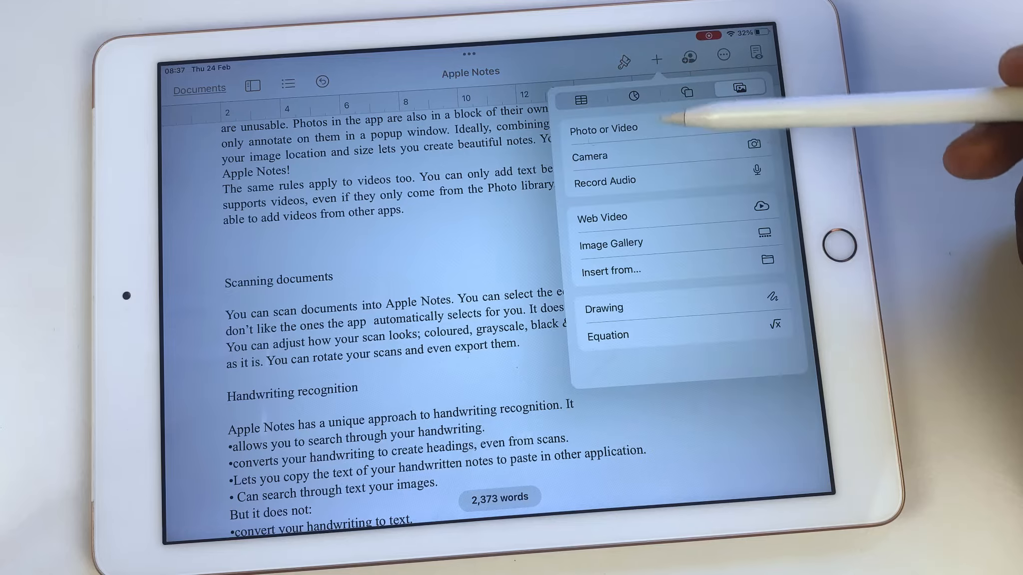
{"action": "left_click", "coordinate": [594, 217]}
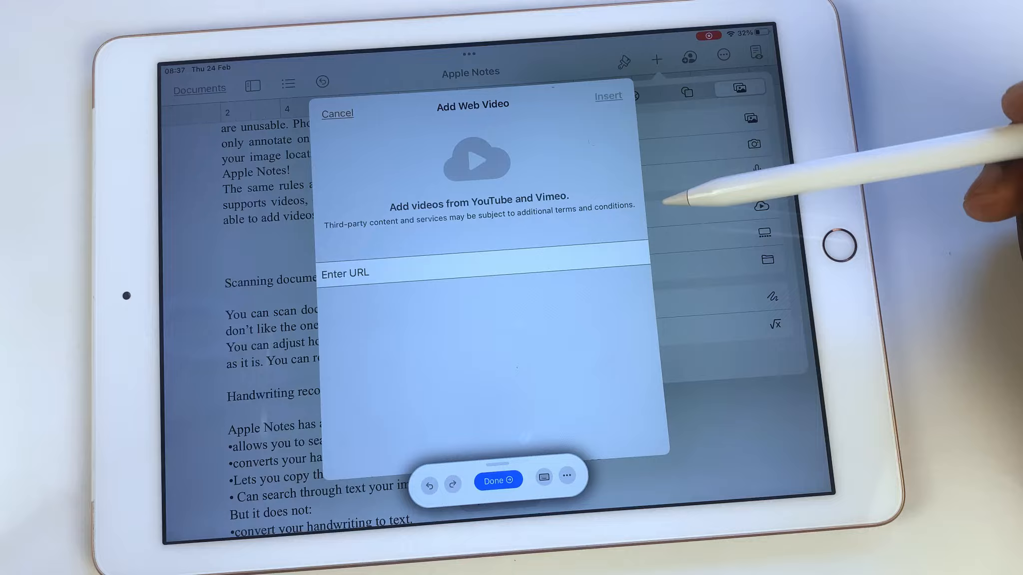
{"action": "type", "text": "https://youtu.be/QUSWnc_1xSw"}
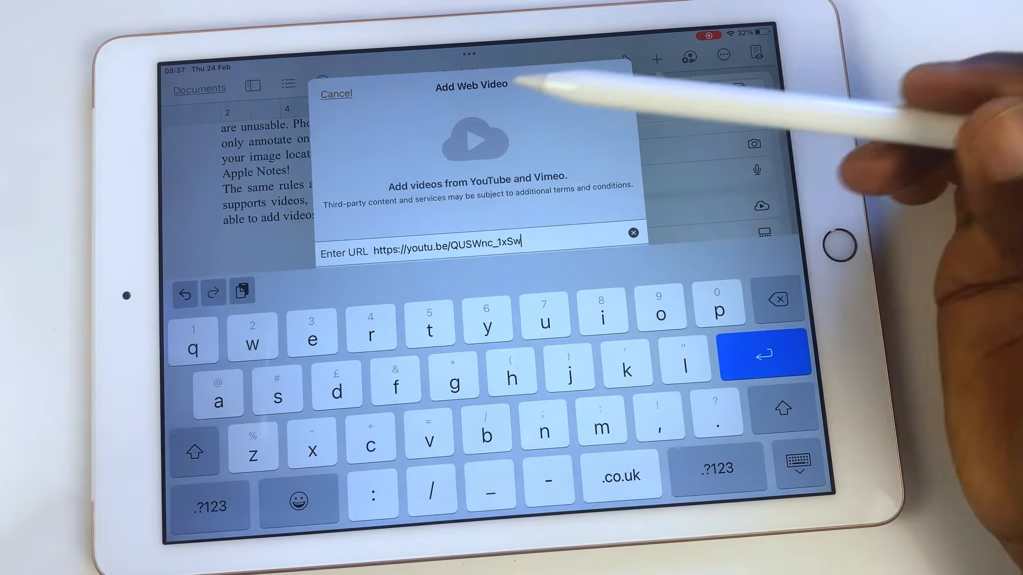
{"action": "key", "text": "return"}
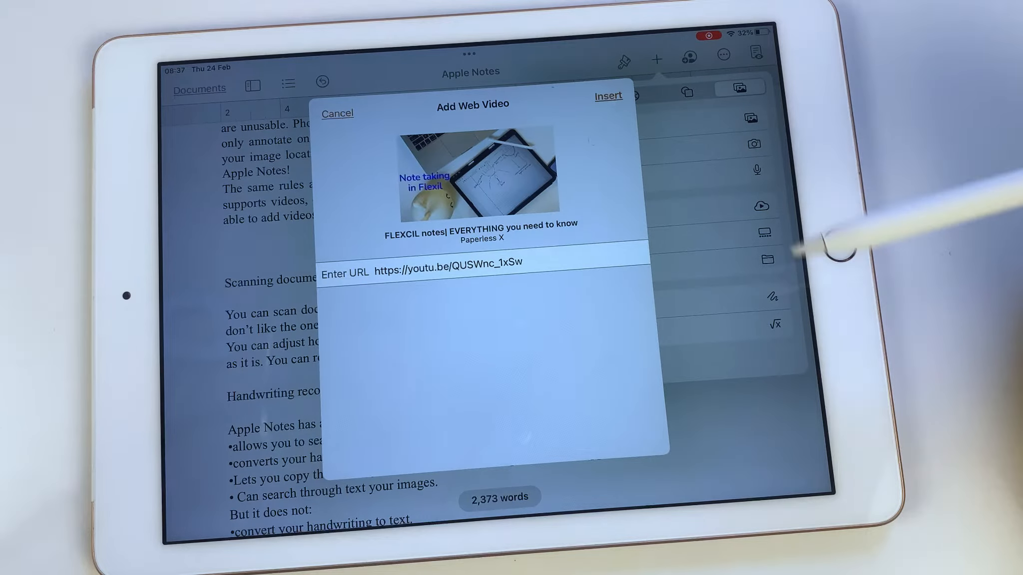
{"action": "left_click", "coordinate": [608, 96]}
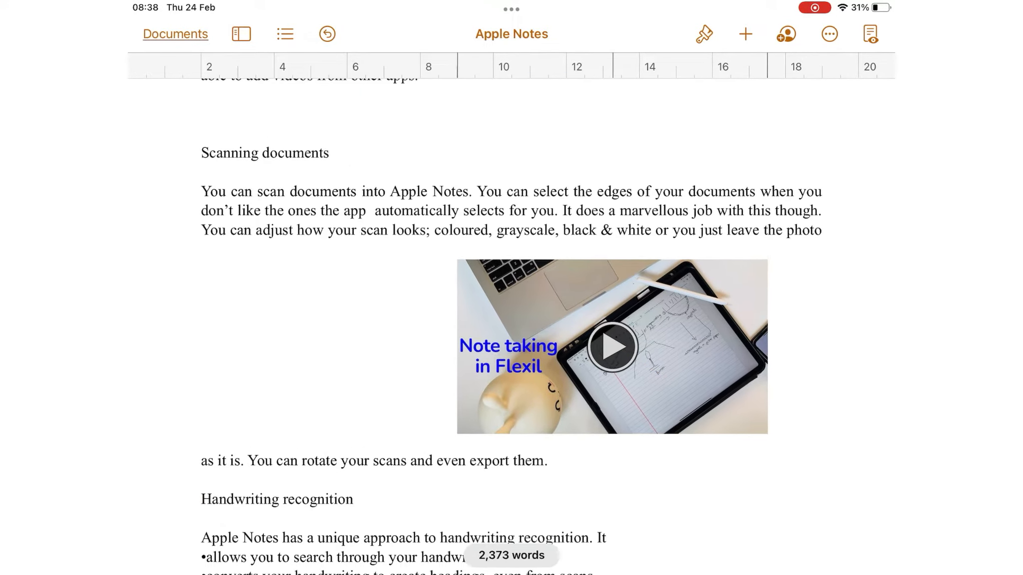
- Add a comment to the embedded Flexcil video, then play it inline
{"action": "left_click", "coordinate": [612, 346]}
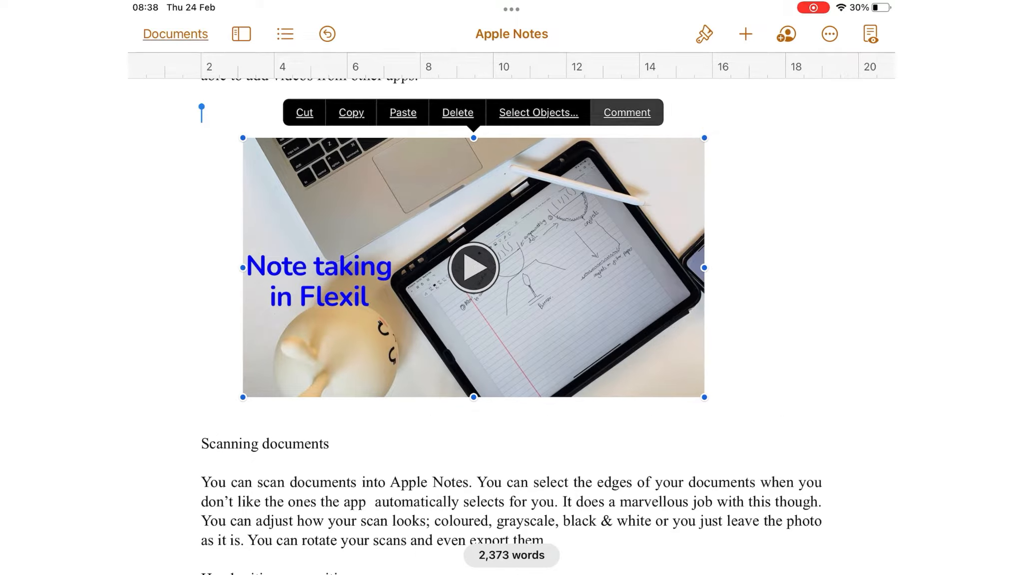
{"action": "left_click", "coordinate": [626, 112]}
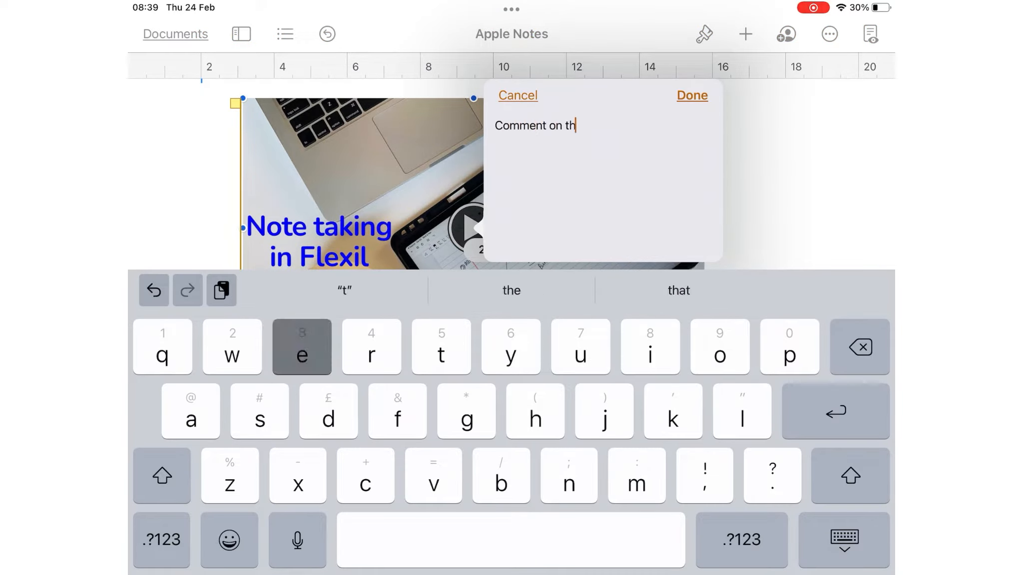
{"action": "left_click", "coordinate": [691, 95]}
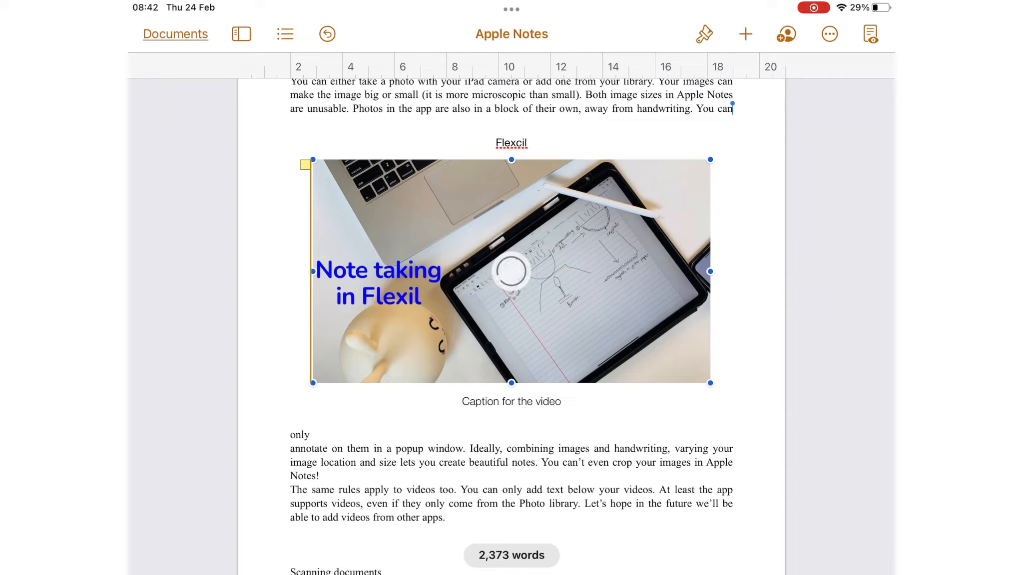
{"action": "left_click", "coordinate": [512, 272]}
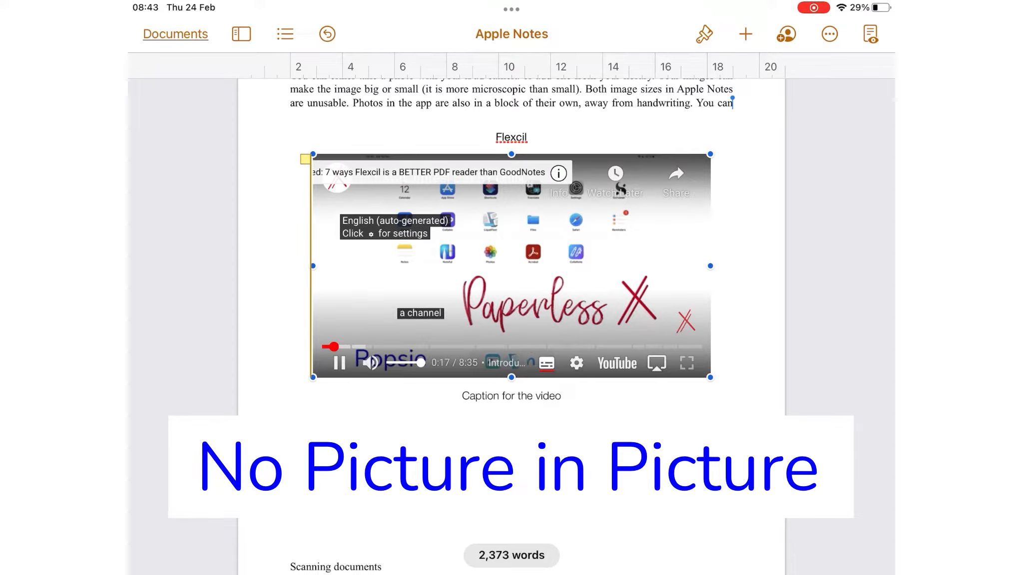
- Scroll the large-text presenter view down to the PDF reading section
{"action": "scroll", "scroll_direction": "down", "scroll_amount": 3}
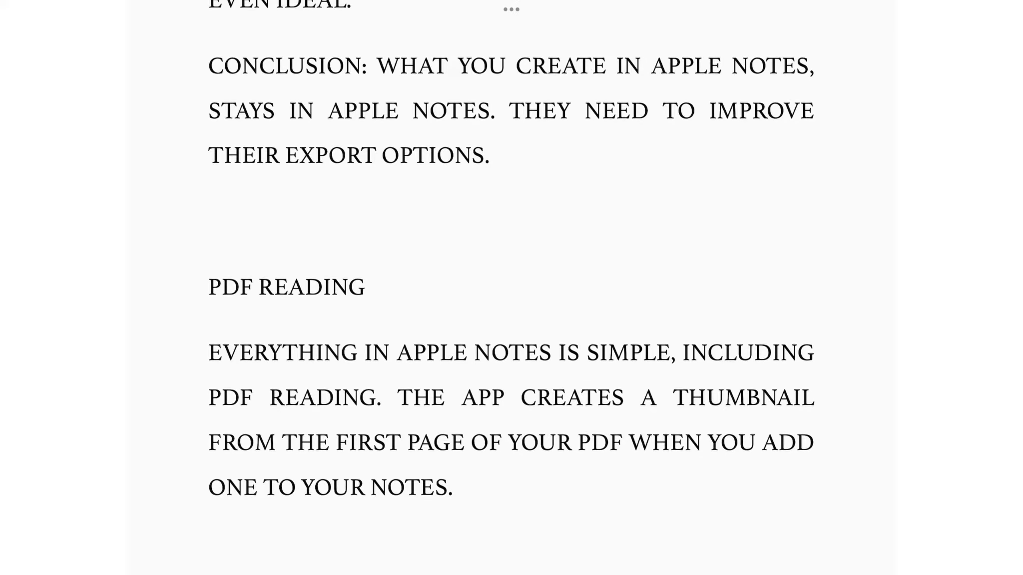
{"action": "scroll", "scroll_direction": "down", "scroll_amount": 3}
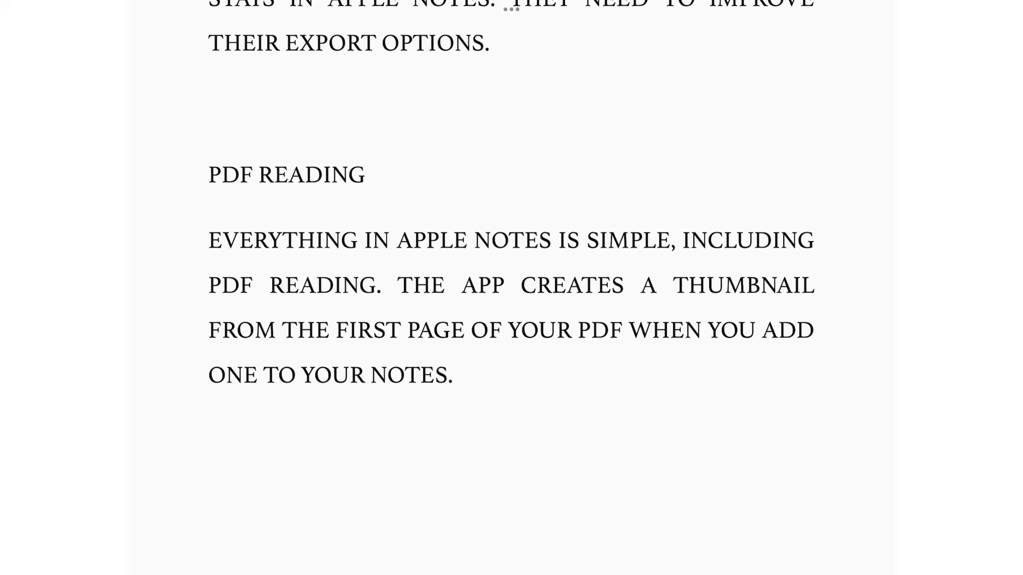
{"action": "scroll", "scroll_direction": "down", "scroll_amount": 3}
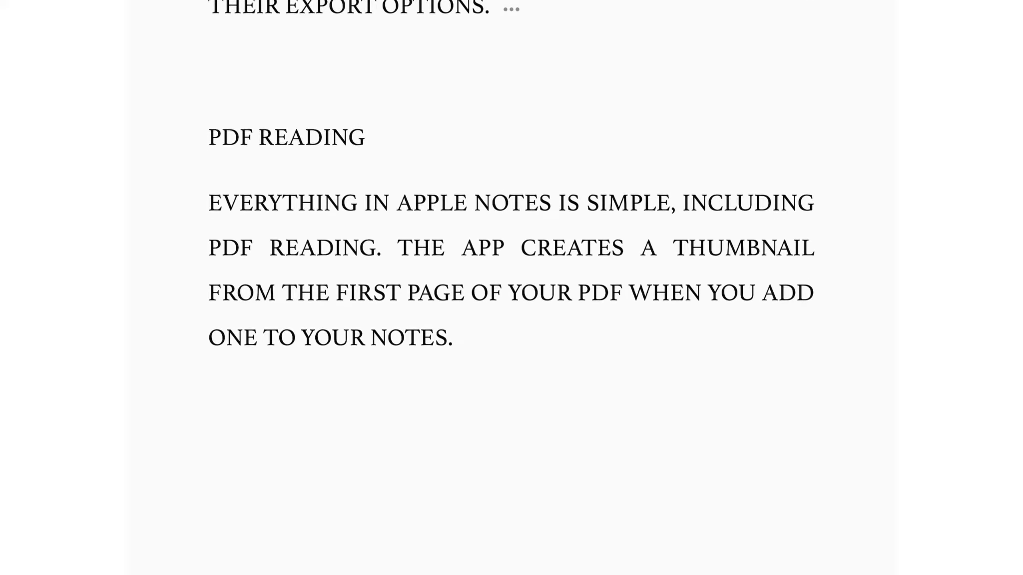
{"action": "scroll", "scroll_direction": "up", "scroll_amount": 3}
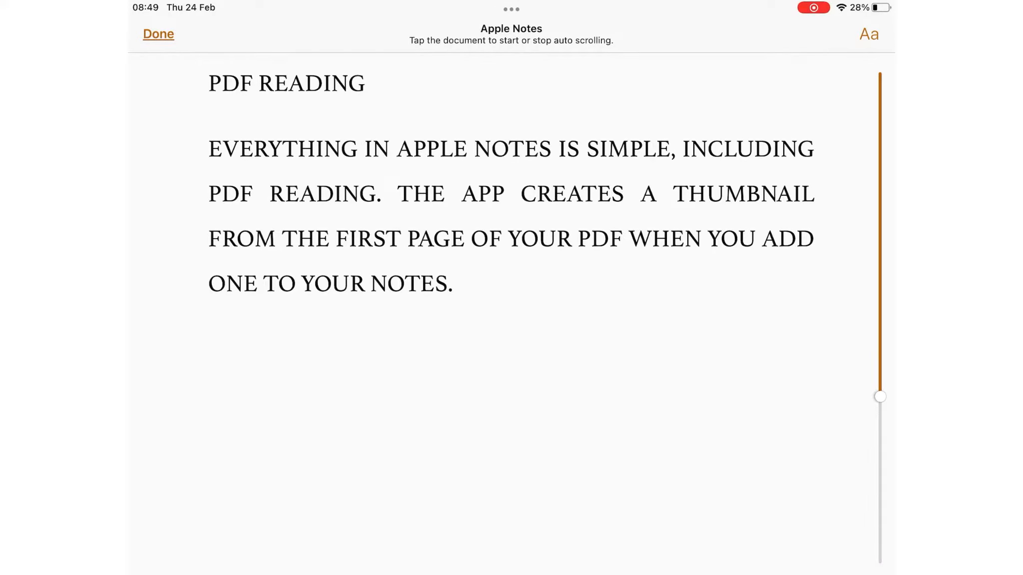
- Change the presenter mode font to Athelas
{"action": "left_click", "coordinate": [869, 34]}
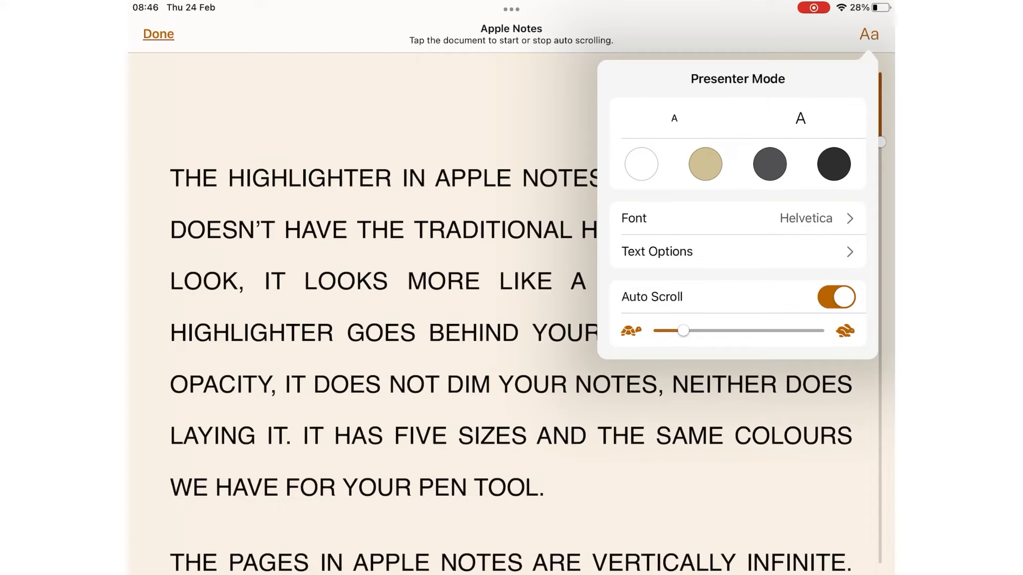
{"action": "left_click", "coordinate": [738, 218]}
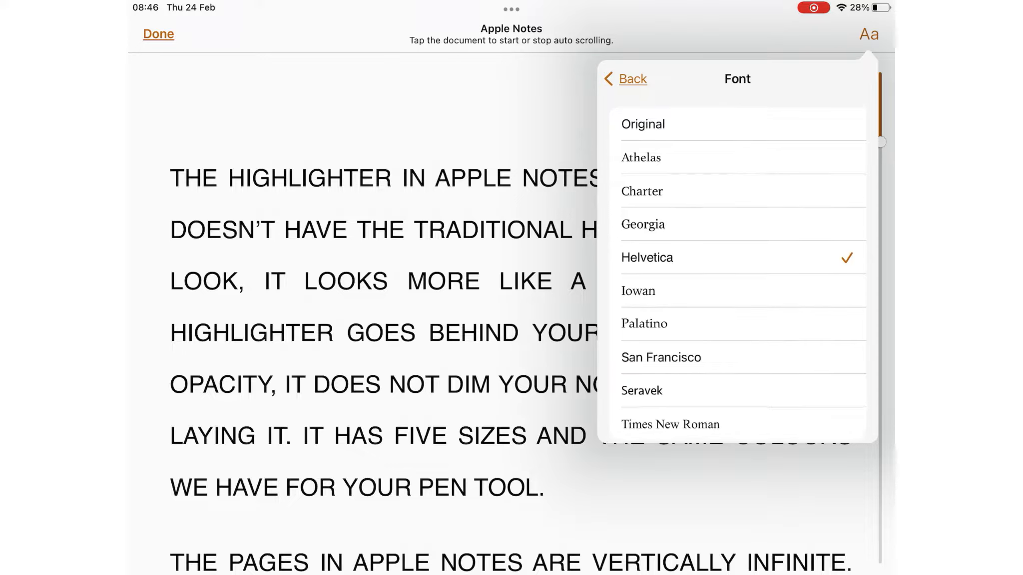
{"action": "left_click", "coordinate": [632, 79]}
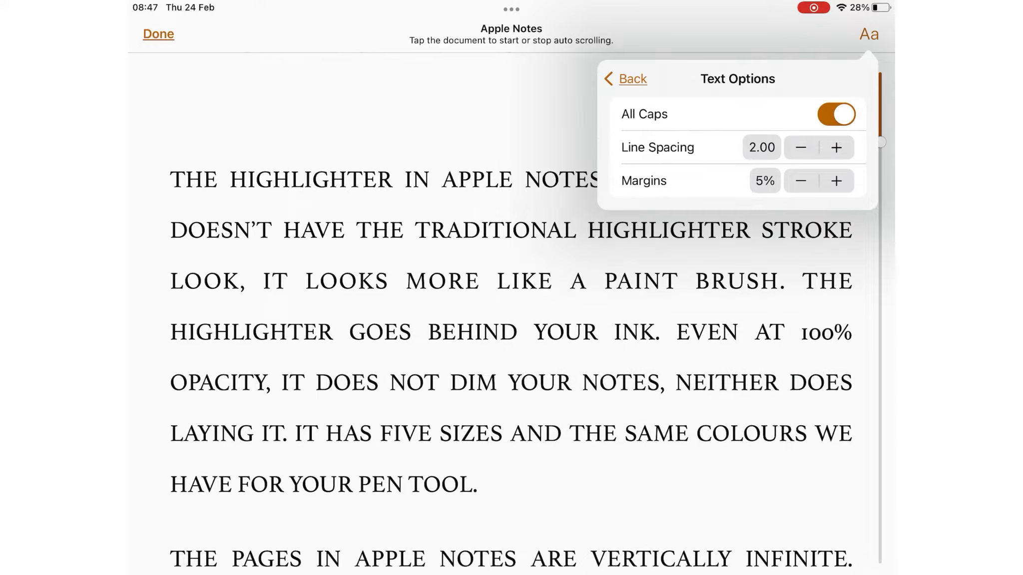
- Keep all caps on, set 1.75 line spacing, and turn off auto scroll
{"action": "left_click", "coordinate": [835, 115]}
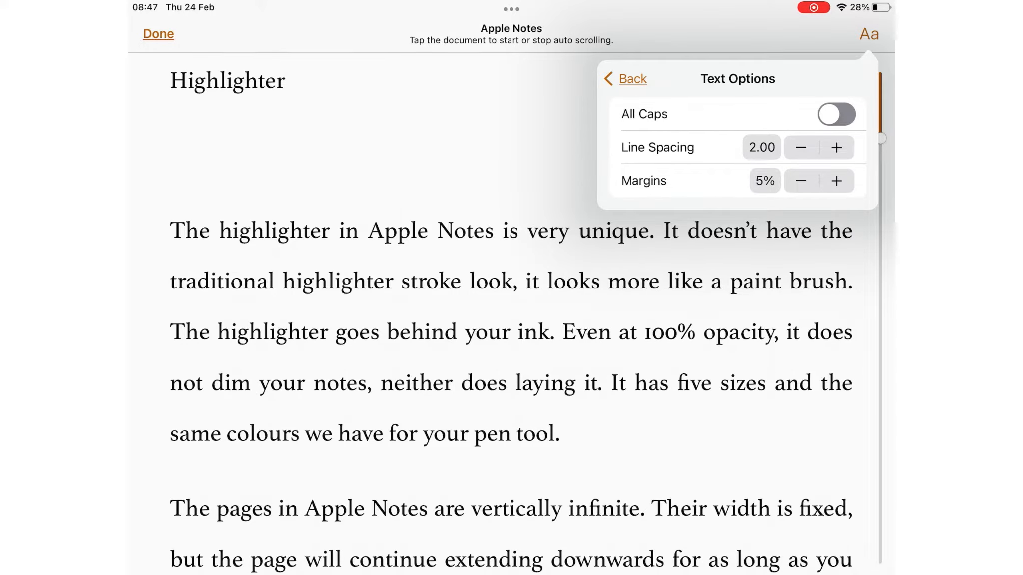
{"action": "left_click", "coordinate": [837, 114]}
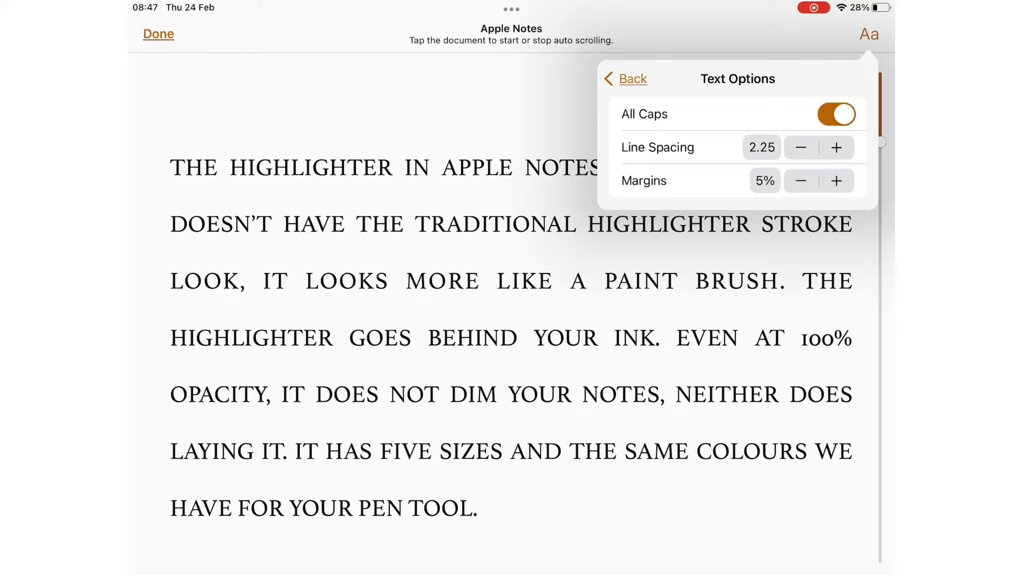
{"action": "left_click", "coordinate": [800, 147]}
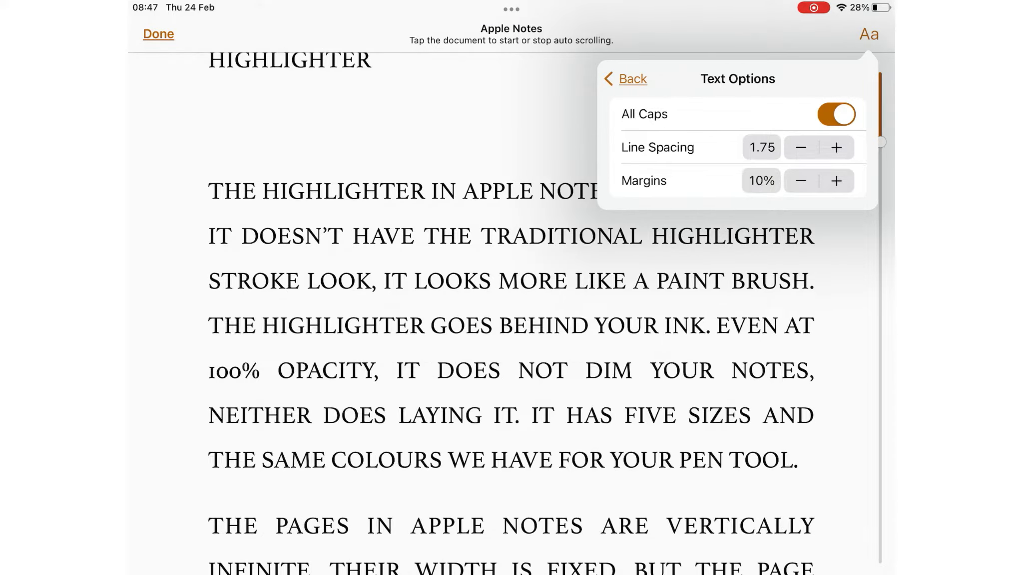
{"action": "left_click", "coordinate": [624, 79]}
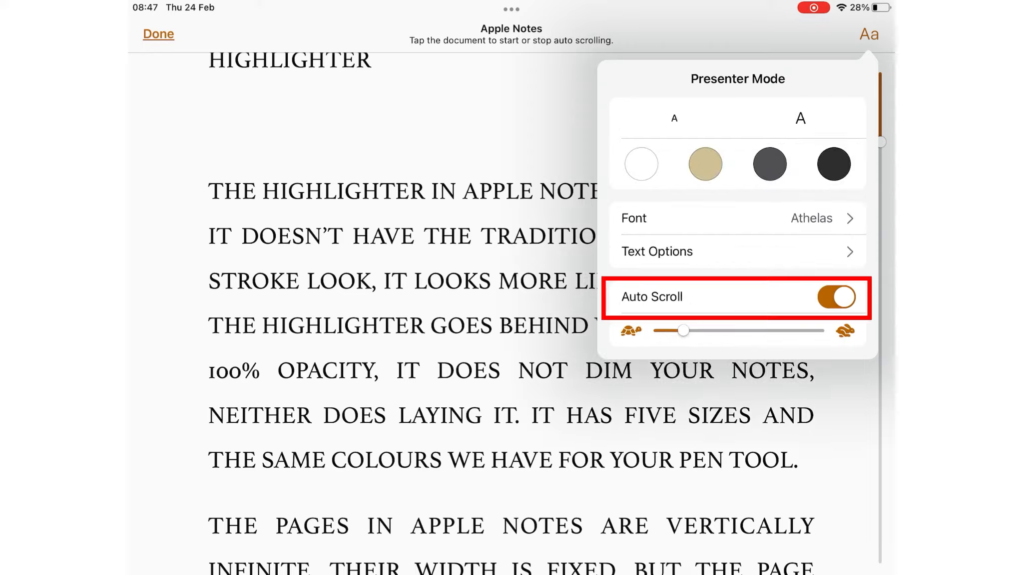
{"action": "left_click", "coordinate": [837, 298]}
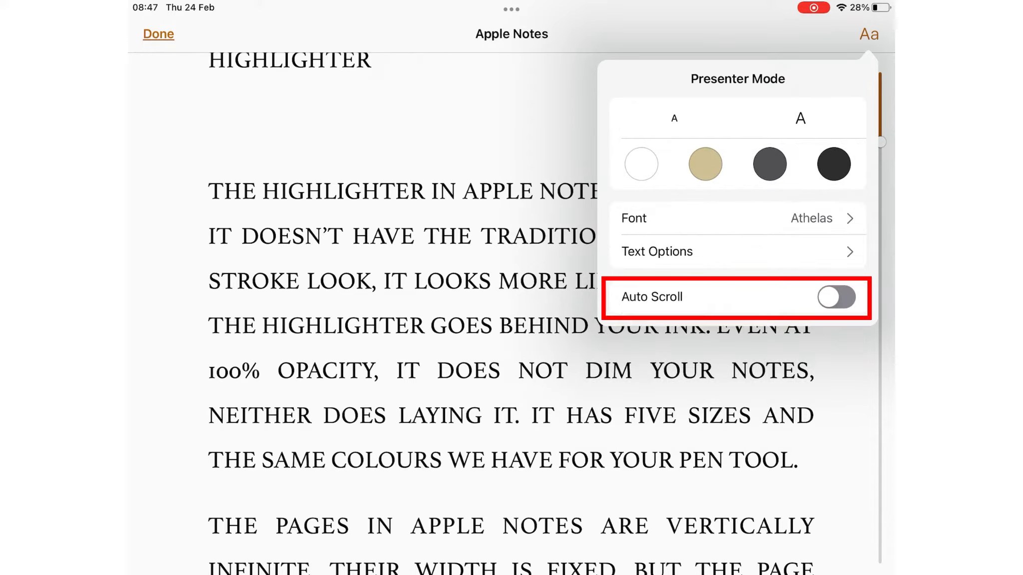
{"action": "left_click", "coordinate": [836, 297]}
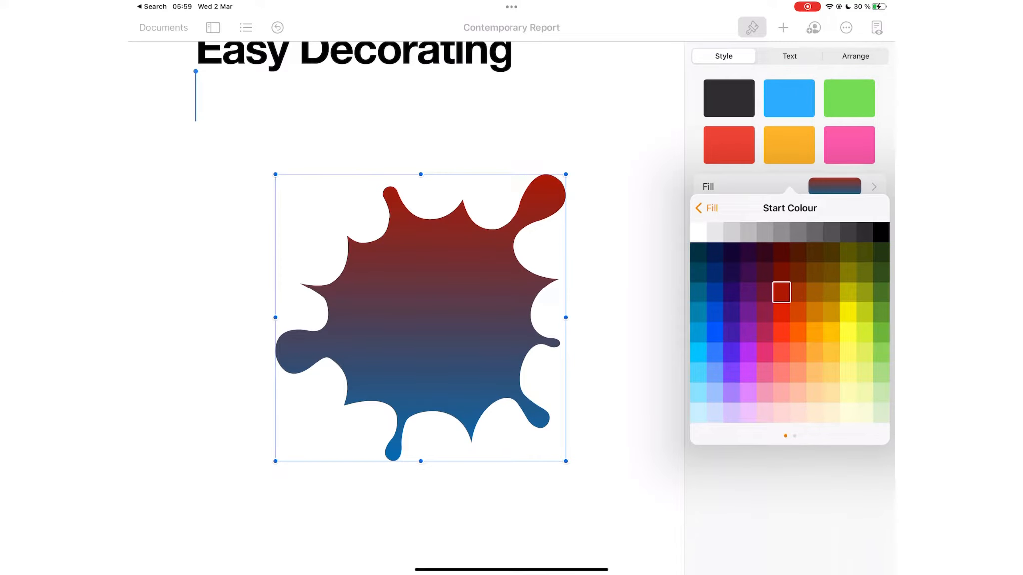
- Set the gradient colours, flip them to blue-to-red, and angle the gradient 360°
{"action": "left_click", "coordinate": [705, 207]}
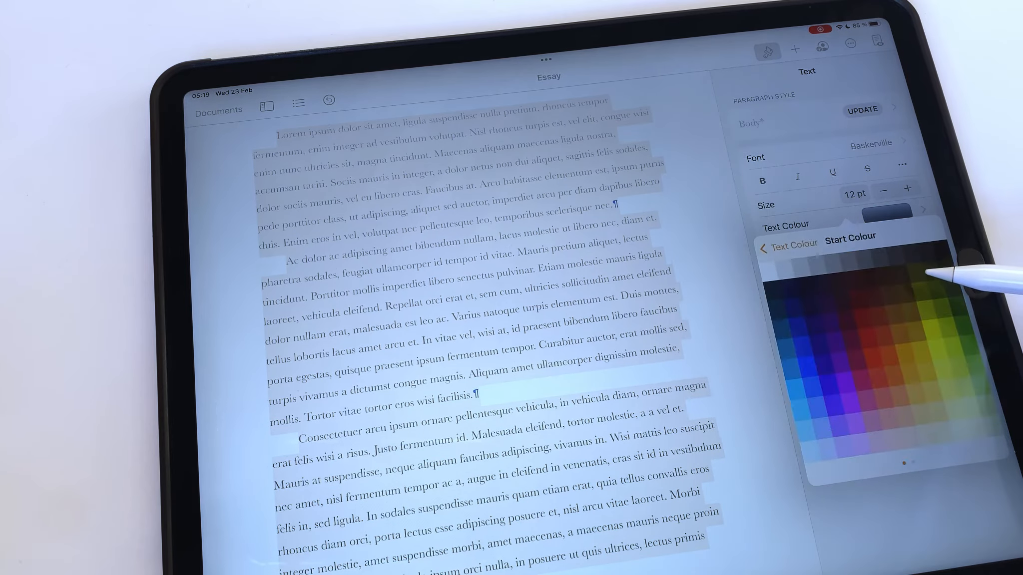
{"action": "left_click", "coordinate": [877, 315]}
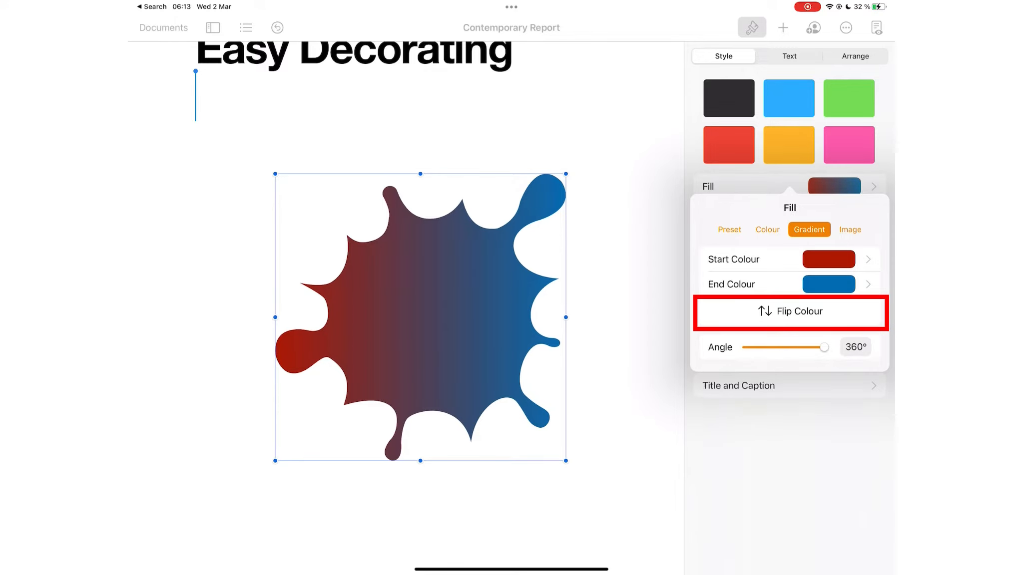
{"action": "left_click", "coordinate": [791, 312]}
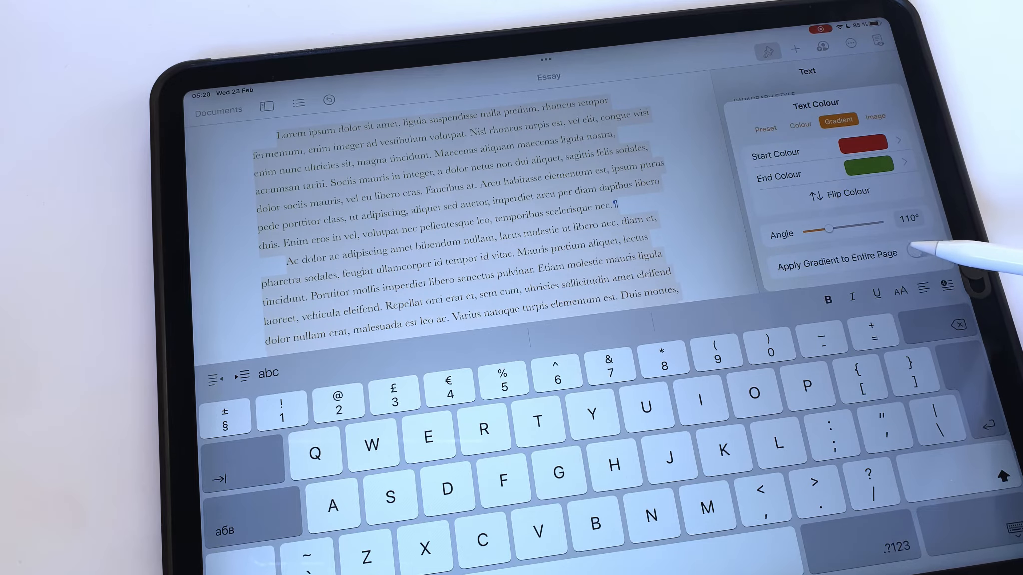
{"action": "left_click", "coordinate": [933, 252]}
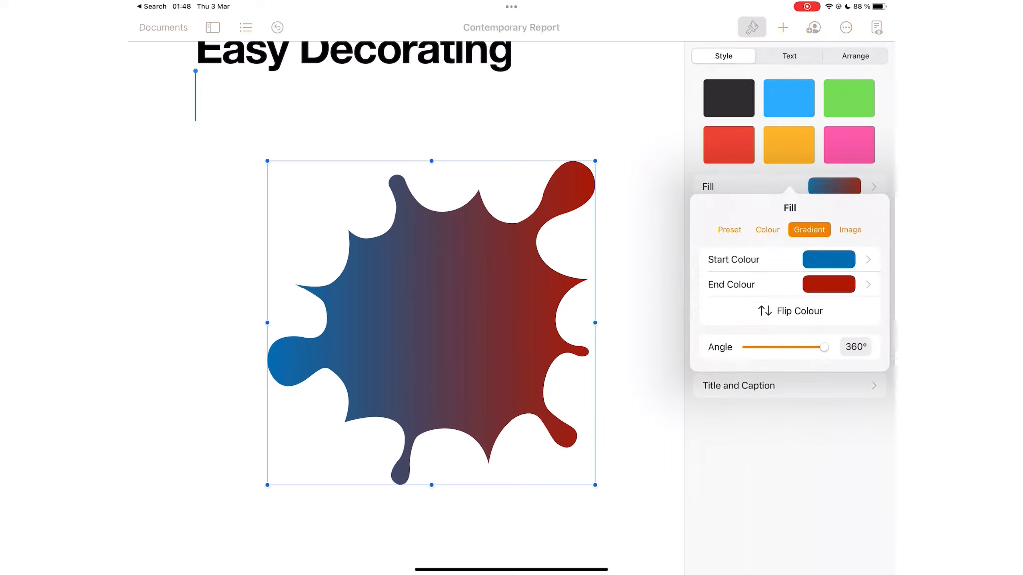
- Fill the splash shape with the flask image under a pale yellow colour overlay
{"action": "left_click", "coordinate": [851, 230]}
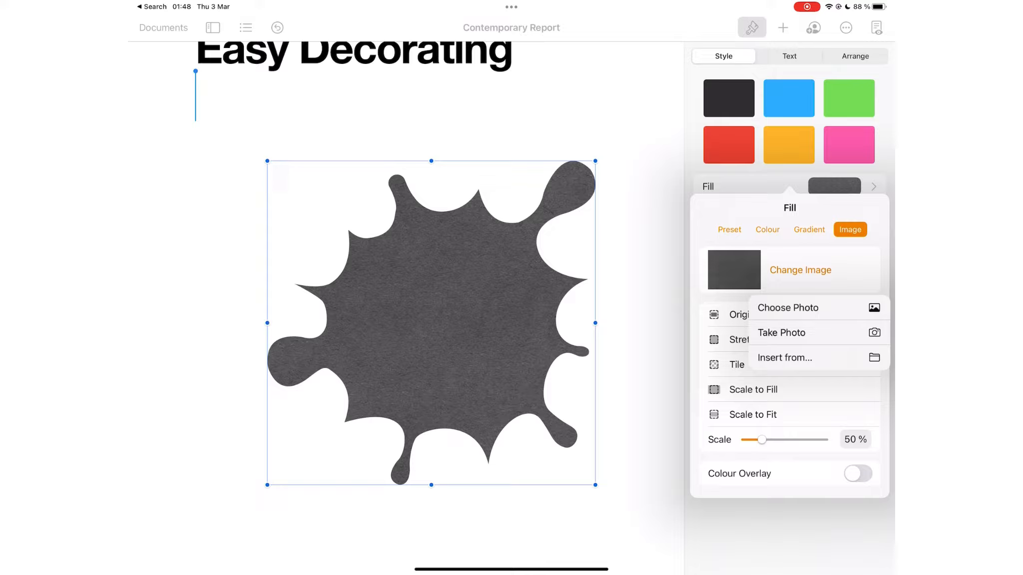
{"action": "left_click", "coordinate": [787, 307]}
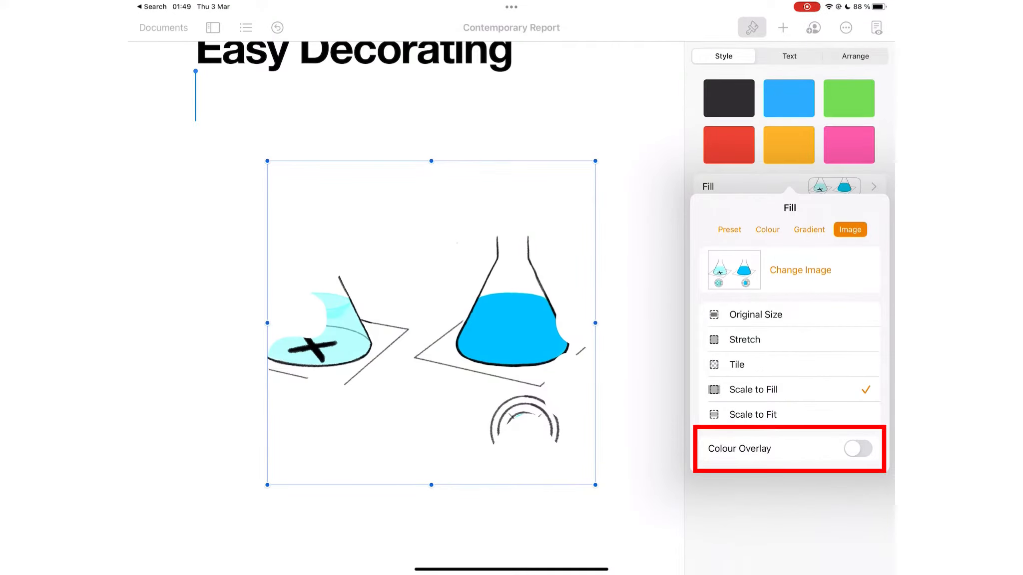
{"action": "left_click", "coordinate": [857, 449]}
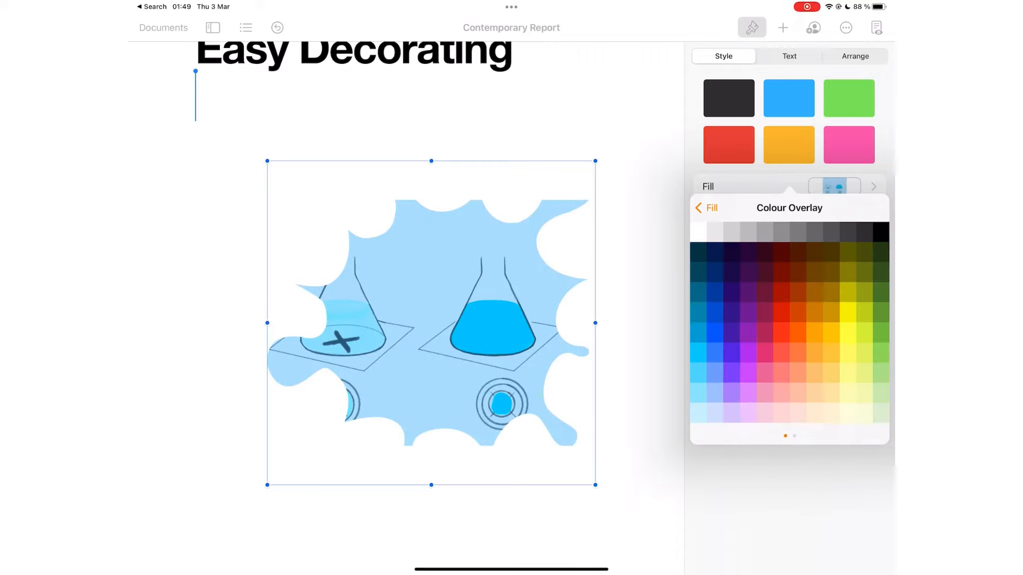
{"action": "left_click", "coordinate": [705, 207]}
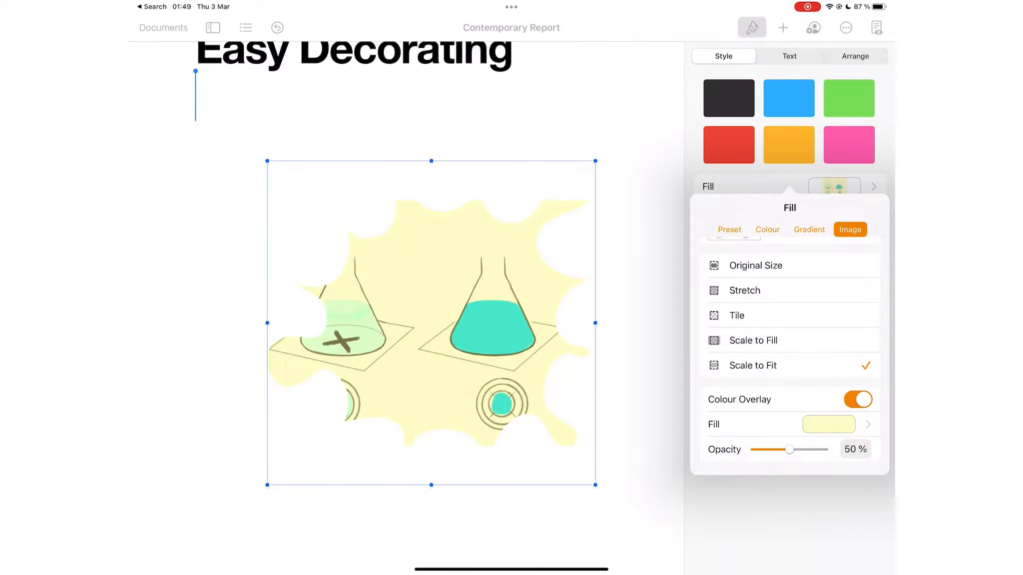